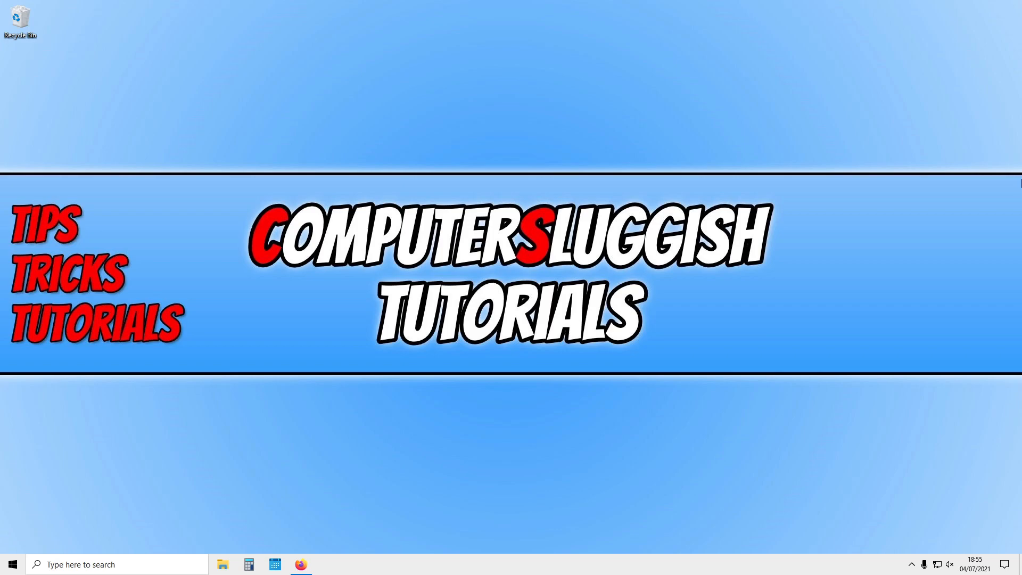
Launch Firefox from the taskbar to reach the official VALORANT site
{"action": "left_click", "coordinate": [300, 564]}
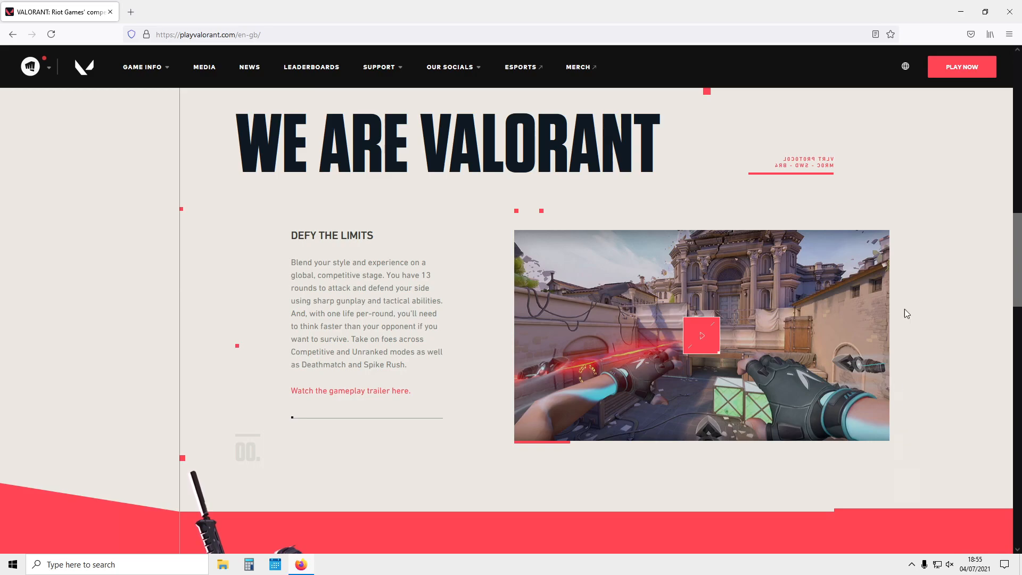
Go through Play Now and sign in with an existing Riot account to reach the download page
{"action": "left_click", "coordinate": [962, 67]}
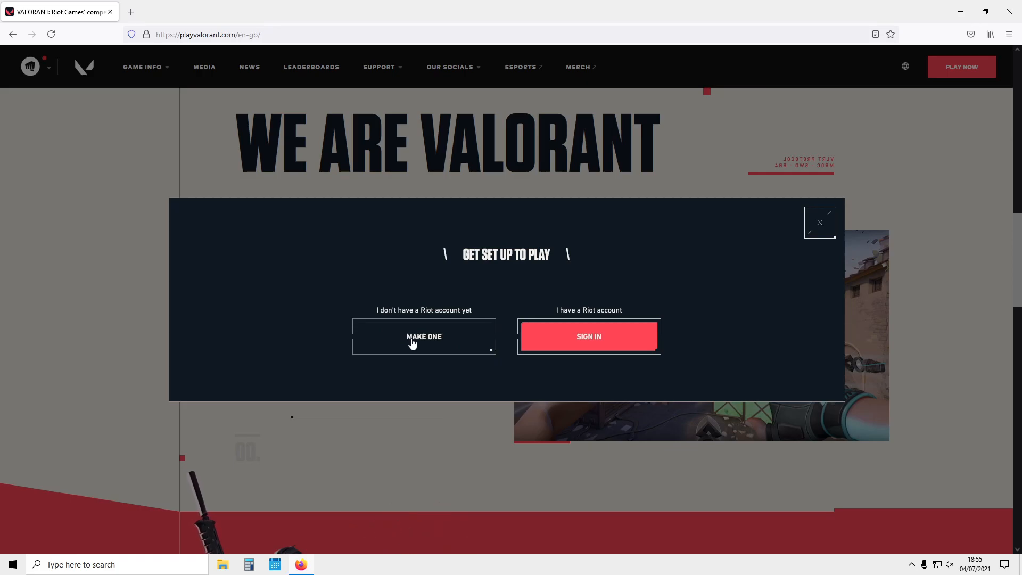
{"action": "left_click", "coordinate": [424, 336]}
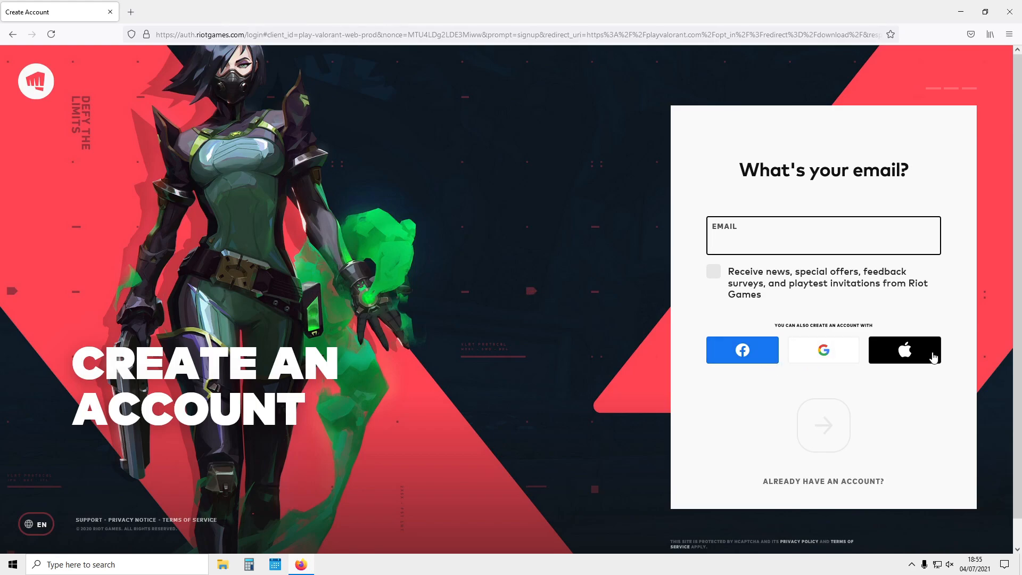
{"action": "mouse_move", "coordinate": [922, 371]}
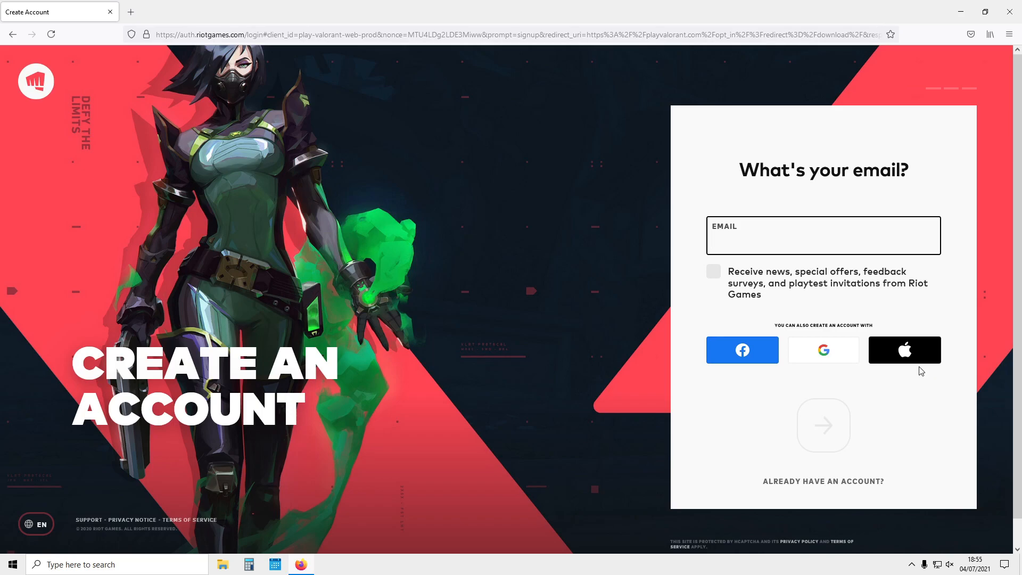
{"action": "mouse_move", "coordinate": [819, 504]}
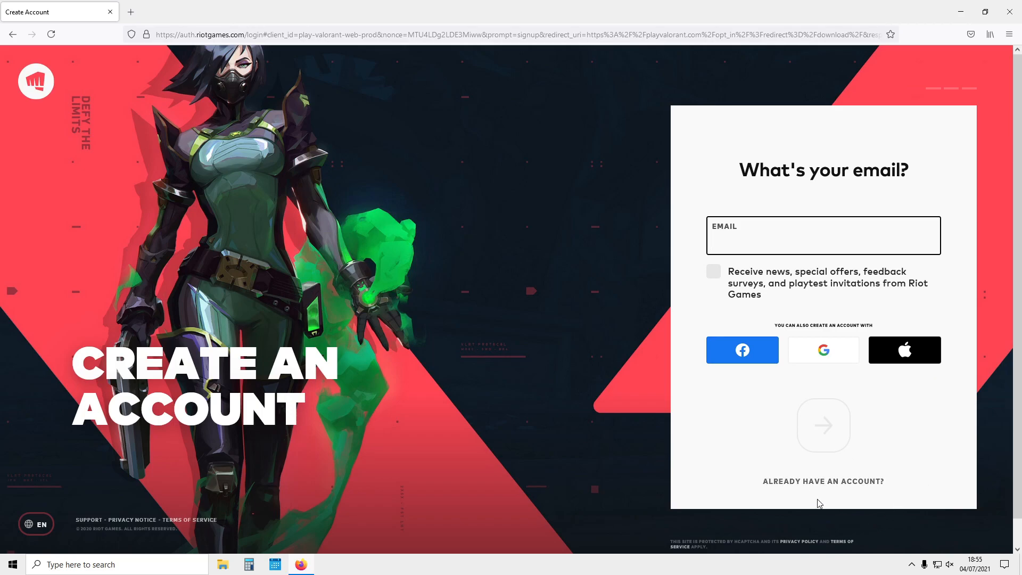
{"action": "left_click", "coordinate": [823, 235]}
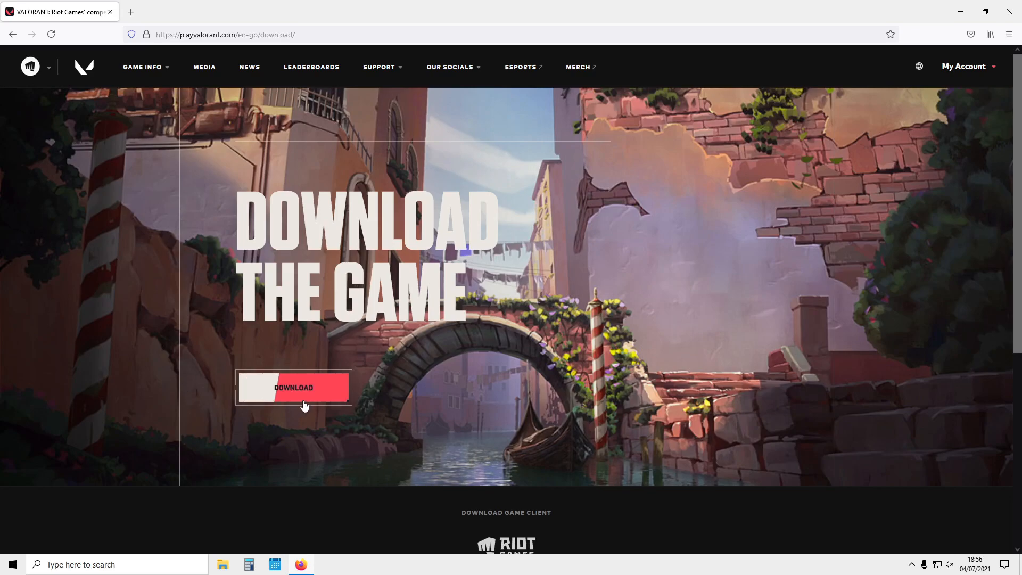
Start the download and confirm date of birth
{"action": "left_click", "coordinate": [294, 387]}
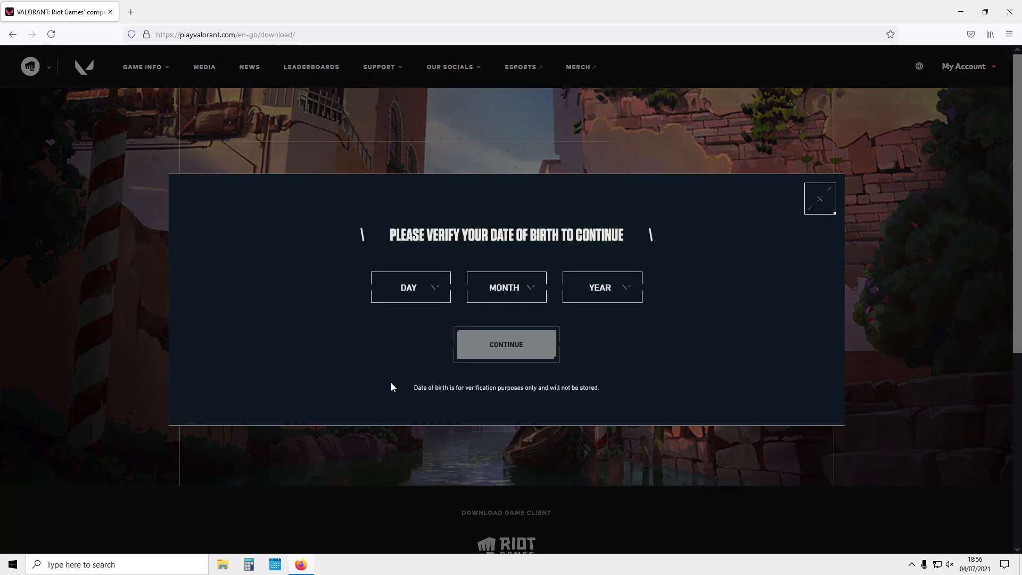
{"action": "left_click", "coordinate": [411, 287]}
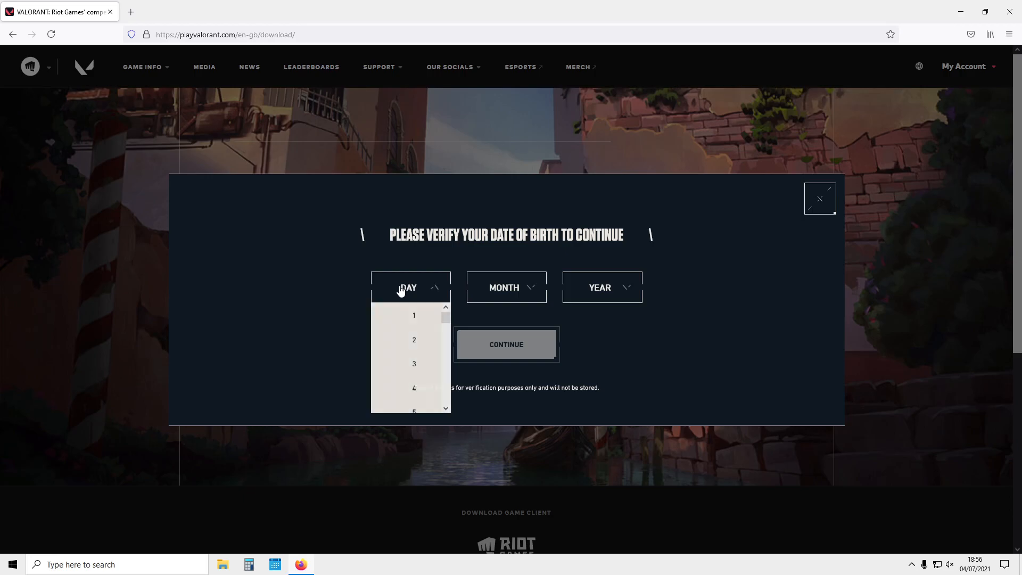
{"action": "left_click", "coordinate": [506, 344]}
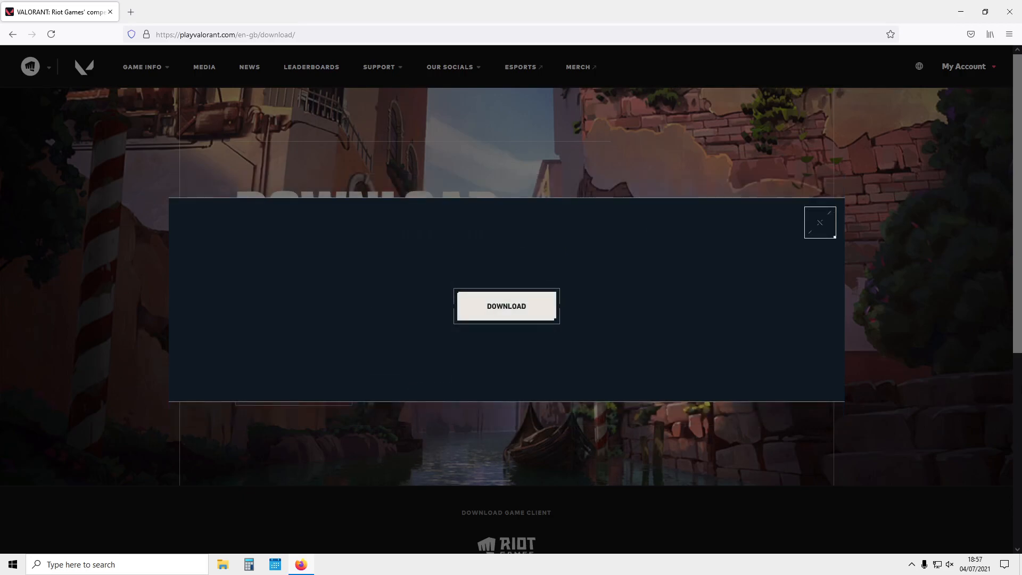
Save Install VALORANT.exe and open it from Firefox's downloads list
{"action": "left_click", "coordinate": [506, 307]}
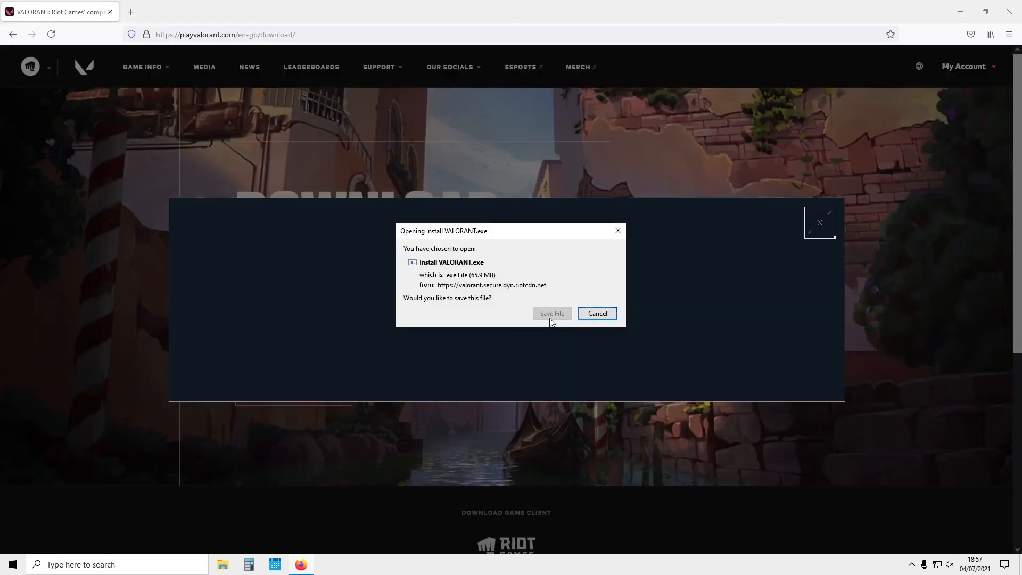
{"action": "left_click", "coordinate": [596, 313]}
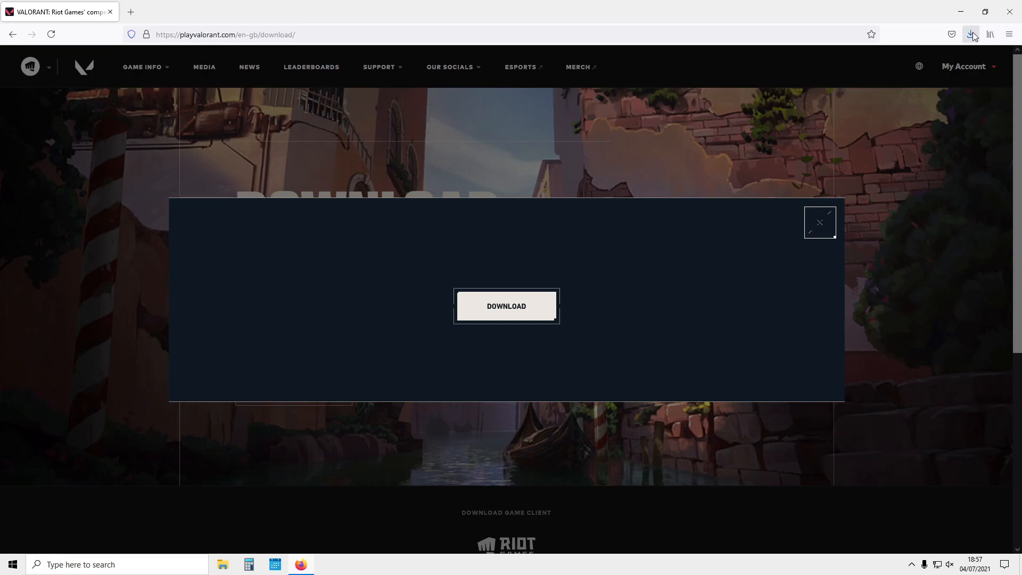
{"action": "left_click", "coordinate": [506, 305]}
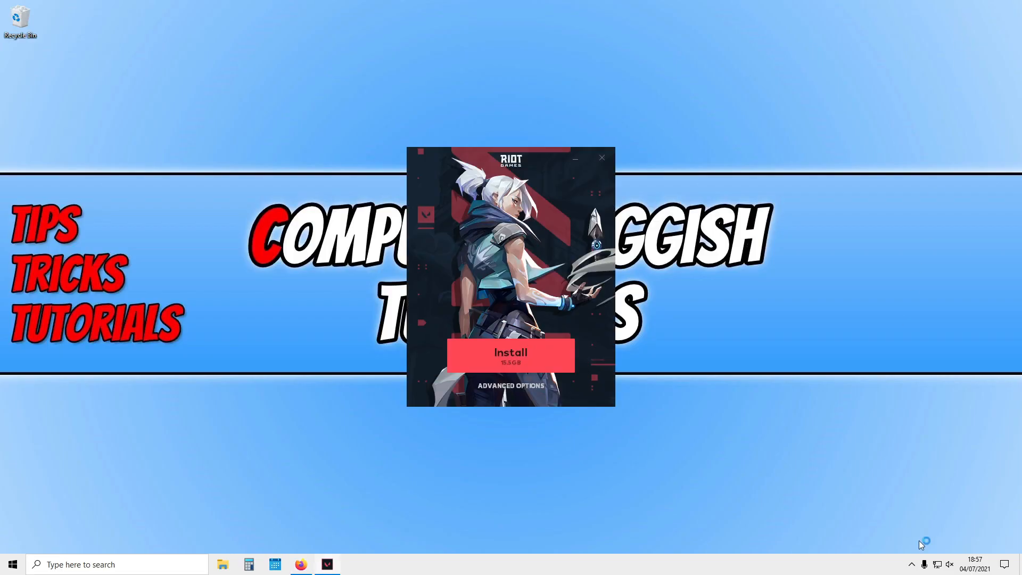
Install VALORANT to the default C:\Riot Games location via Advanced Options
{"action": "left_click", "coordinate": [510, 385]}
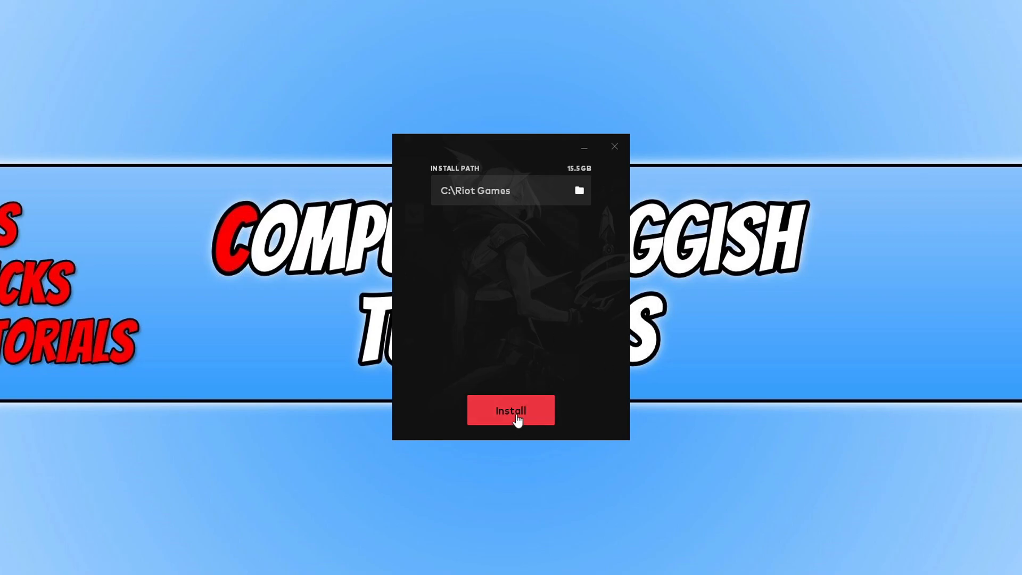
{"action": "left_click", "coordinate": [511, 410]}
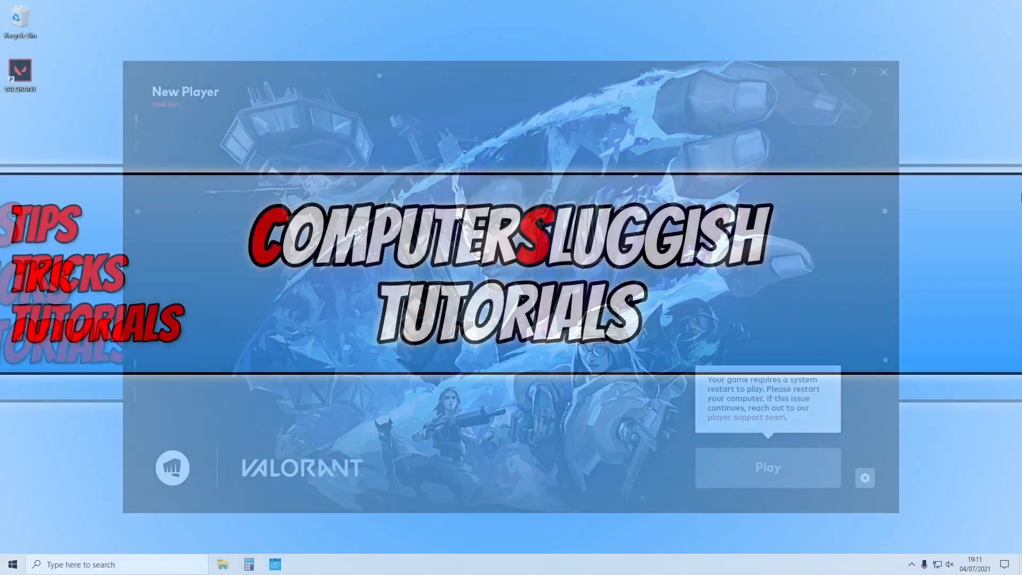
Close the Riot Client and launch VALORANT from its desktop shortcut
{"action": "left_click", "coordinate": [883, 72]}
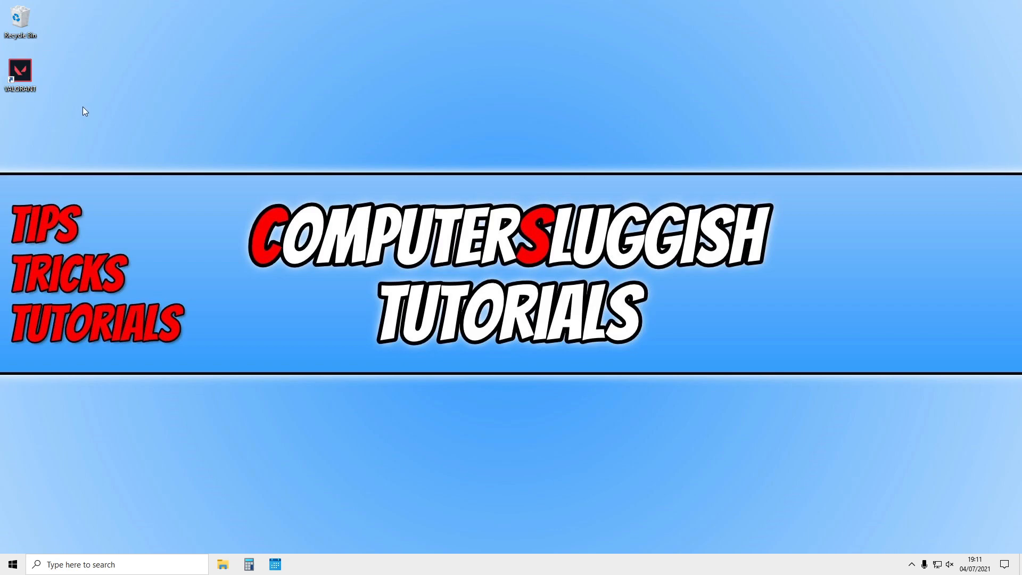
{"action": "mouse_move", "coordinate": [37, 128]}
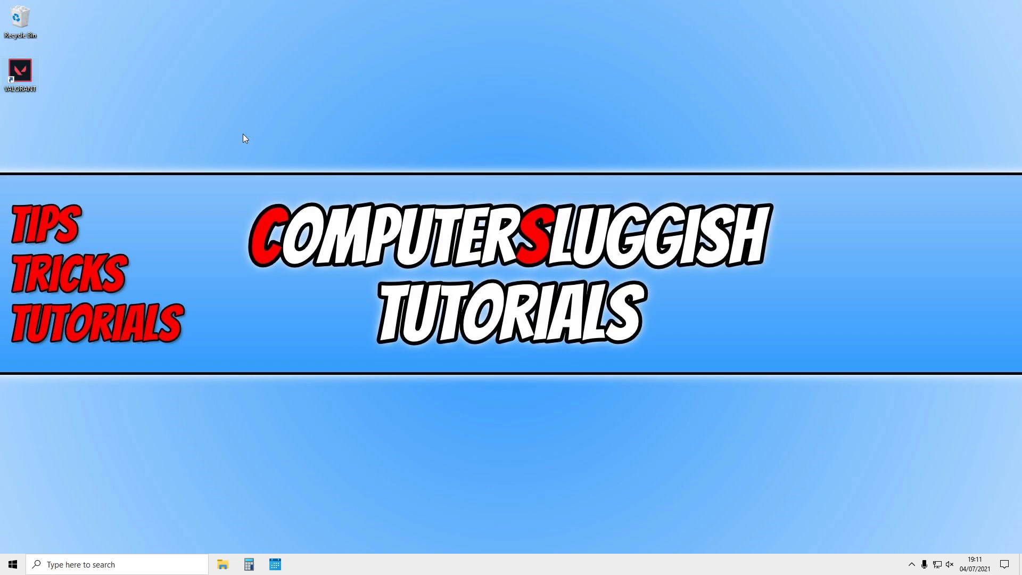
{"action": "double_click", "coordinate": [19, 70]}
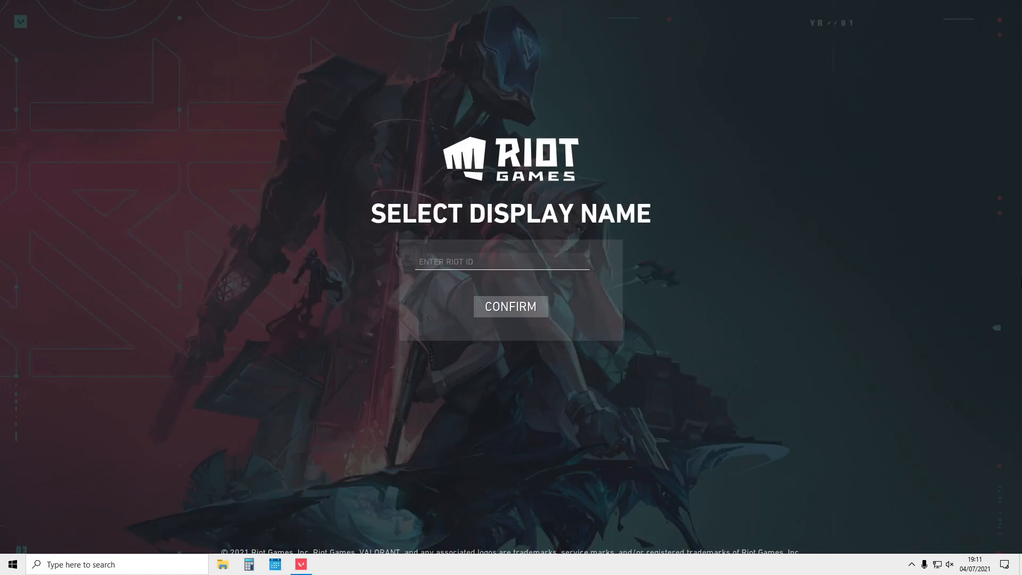